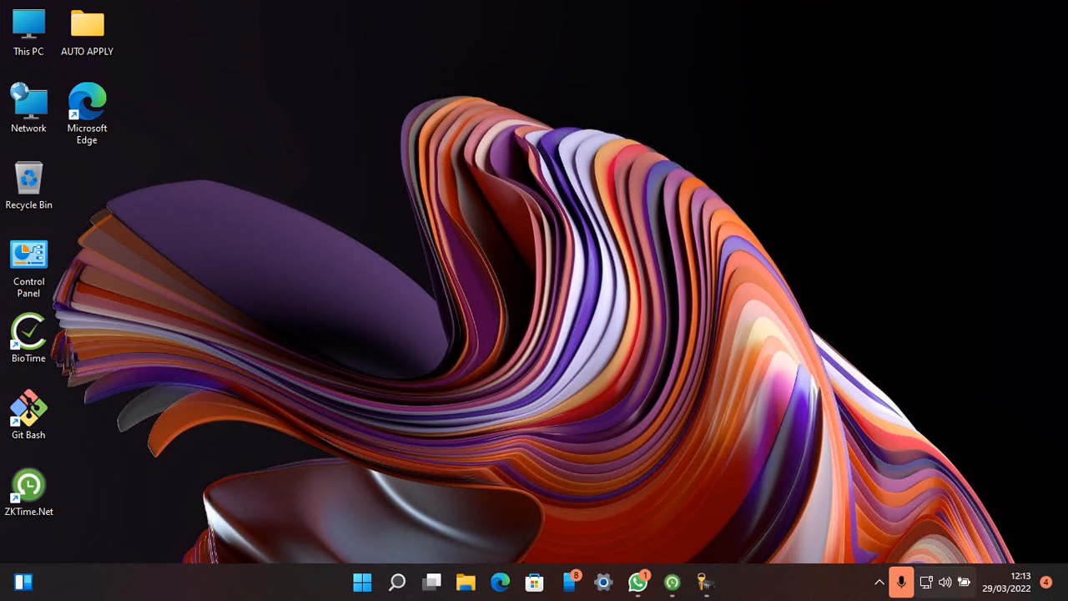
Step: Bring up Quick Settings from the taskbar system tray, showing Wi-Fi available
{"action": "left_click", "coordinate": [945, 581]}
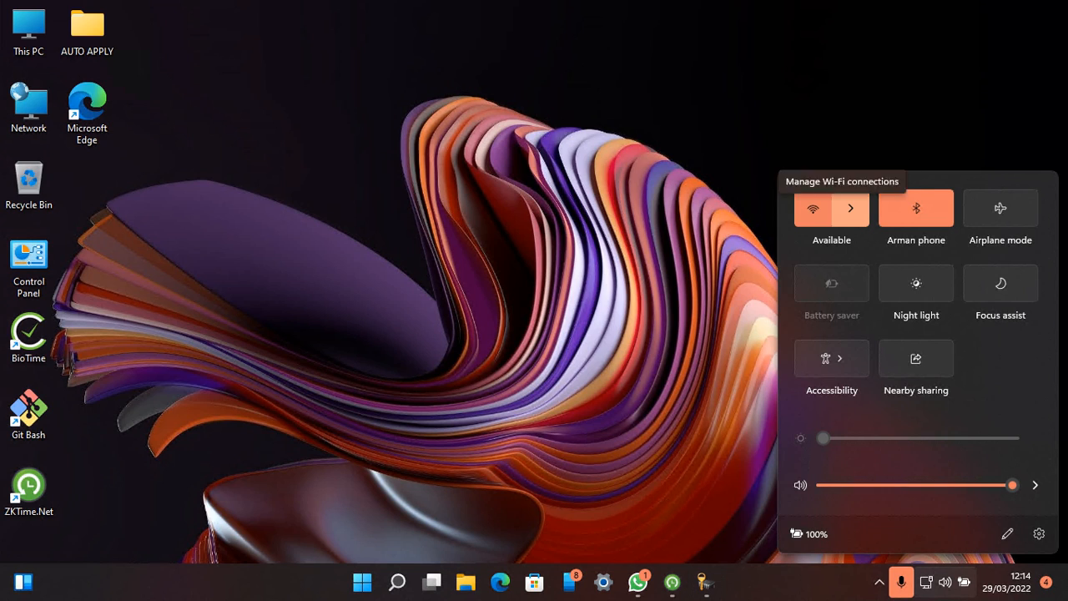
Step: Connect to the KPJA network from the Wi-Fi list in Quick Settings
{"action": "left_click", "coordinate": [852, 208]}
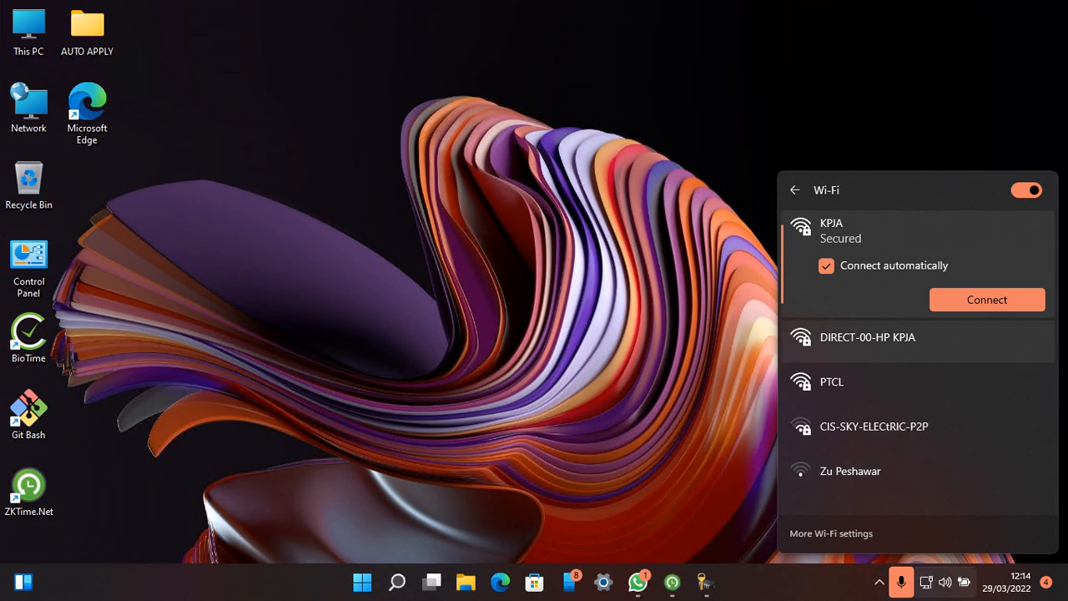
{"action": "left_click", "coordinate": [987, 299]}
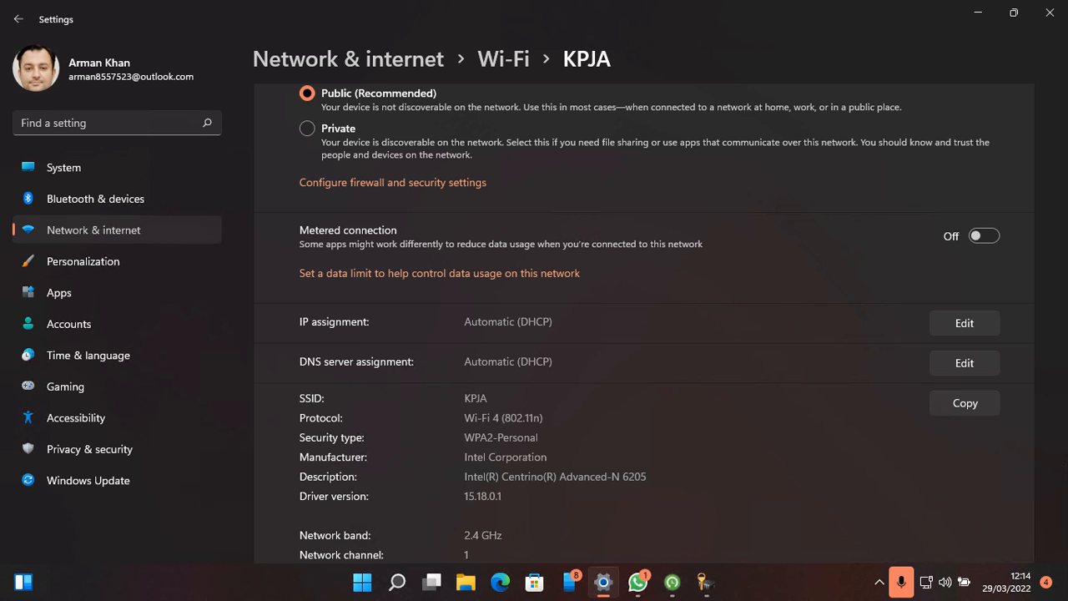
{"action": "left_click", "coordinate": [18, 18]}
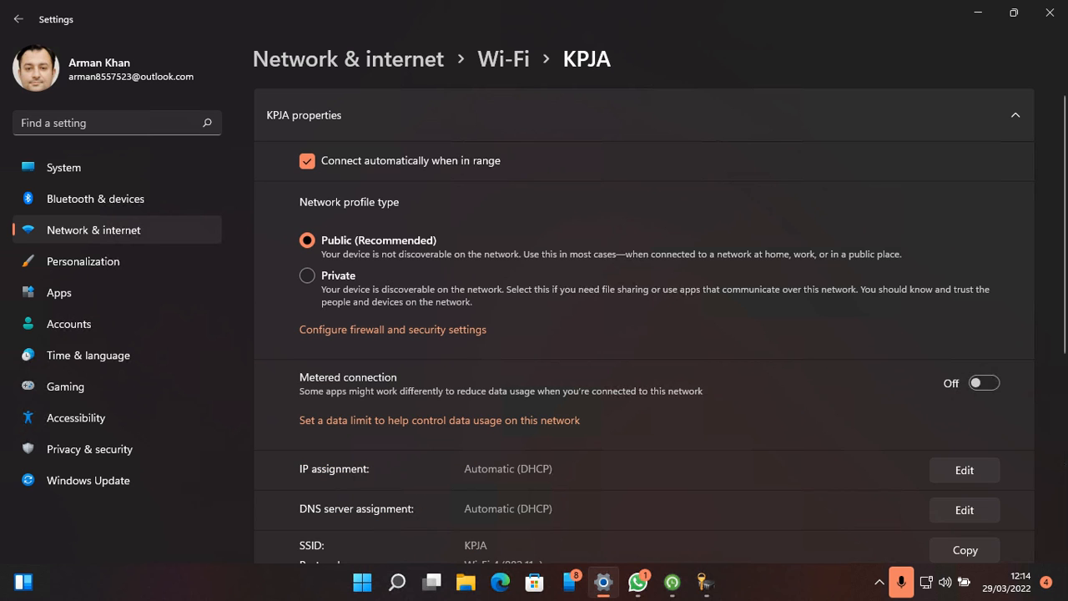
{"action": "scroll", "scroll_direction": "down", "scroll_amount": 3}
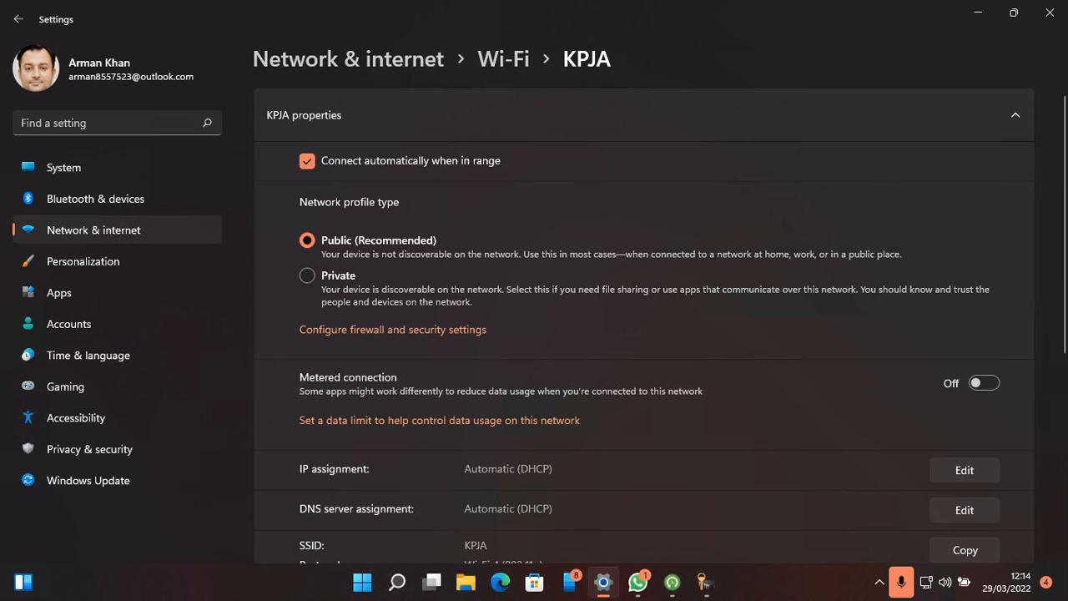
{"action": "scroll", "scroll_direction": "down", "scroll_amount": 3}
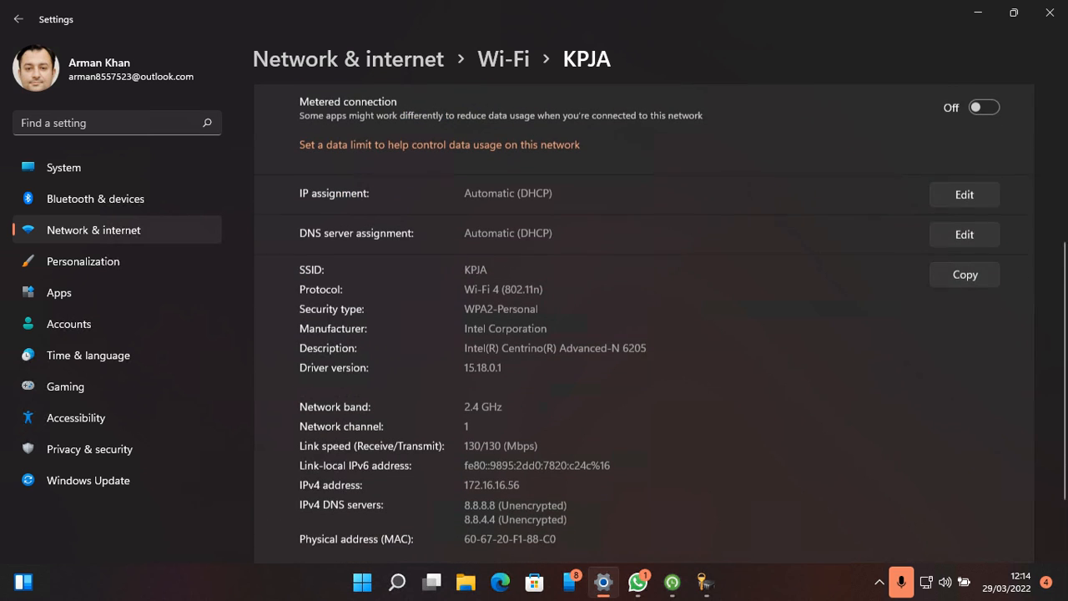
Step: Return to the Wi-Fi settings page via the breadcrumb, with KPJA listed as connected
{"action": "left_click", "coordinate": [1015, 113]}
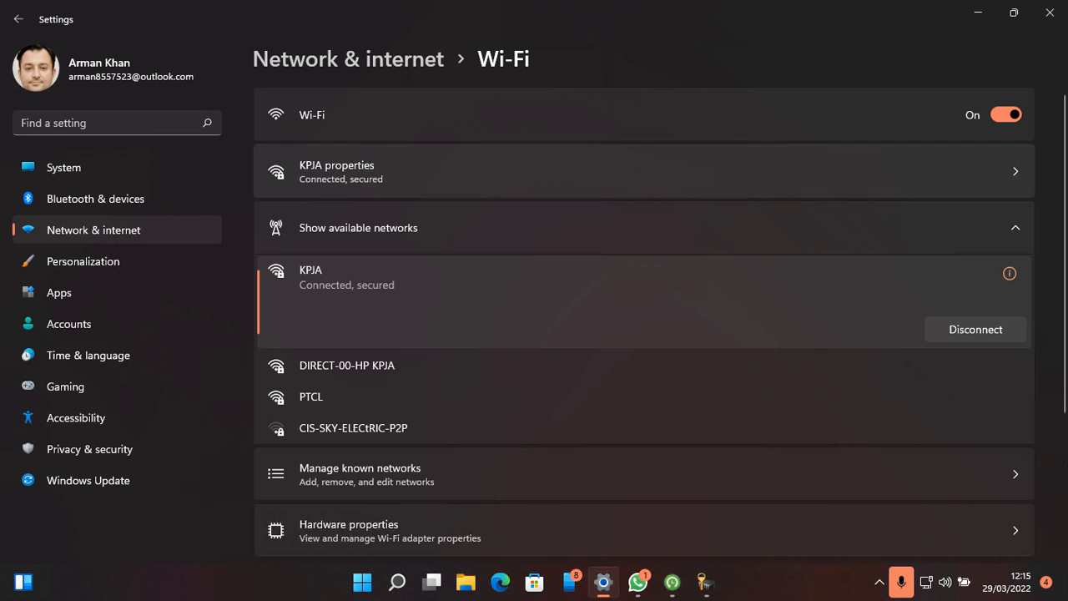
{"action": "mouse_move", "coordinate": [354, 427]}
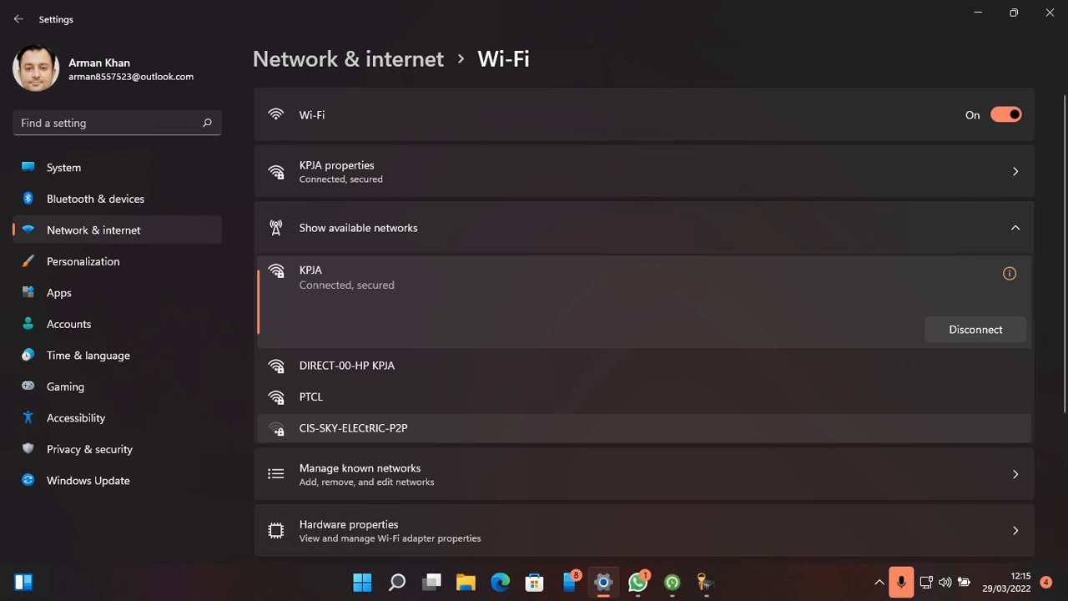
{"action": "mouse_move", "coordinate": [347, 364]}
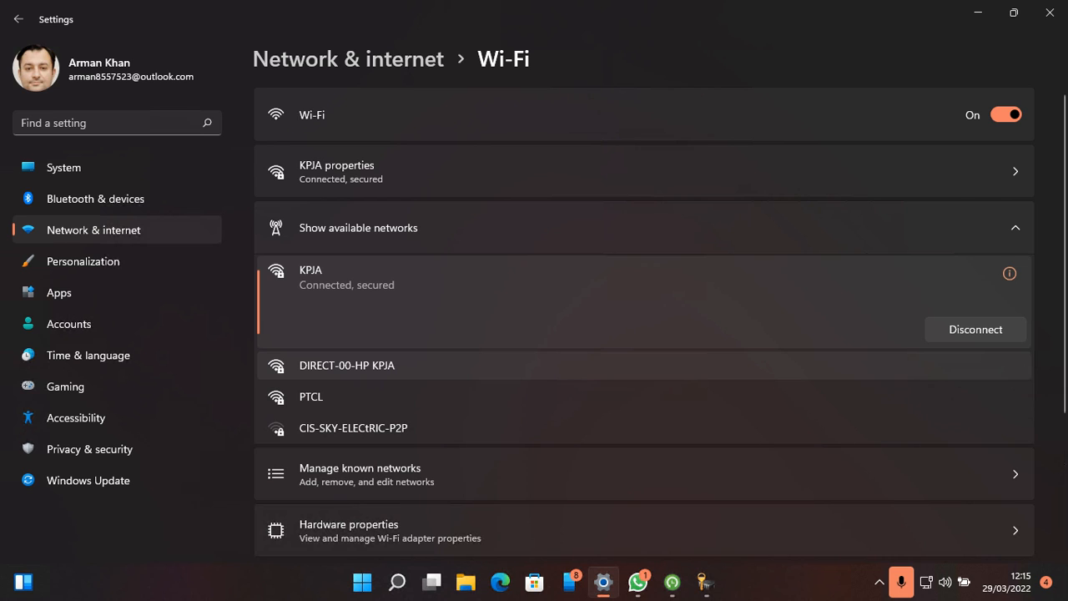